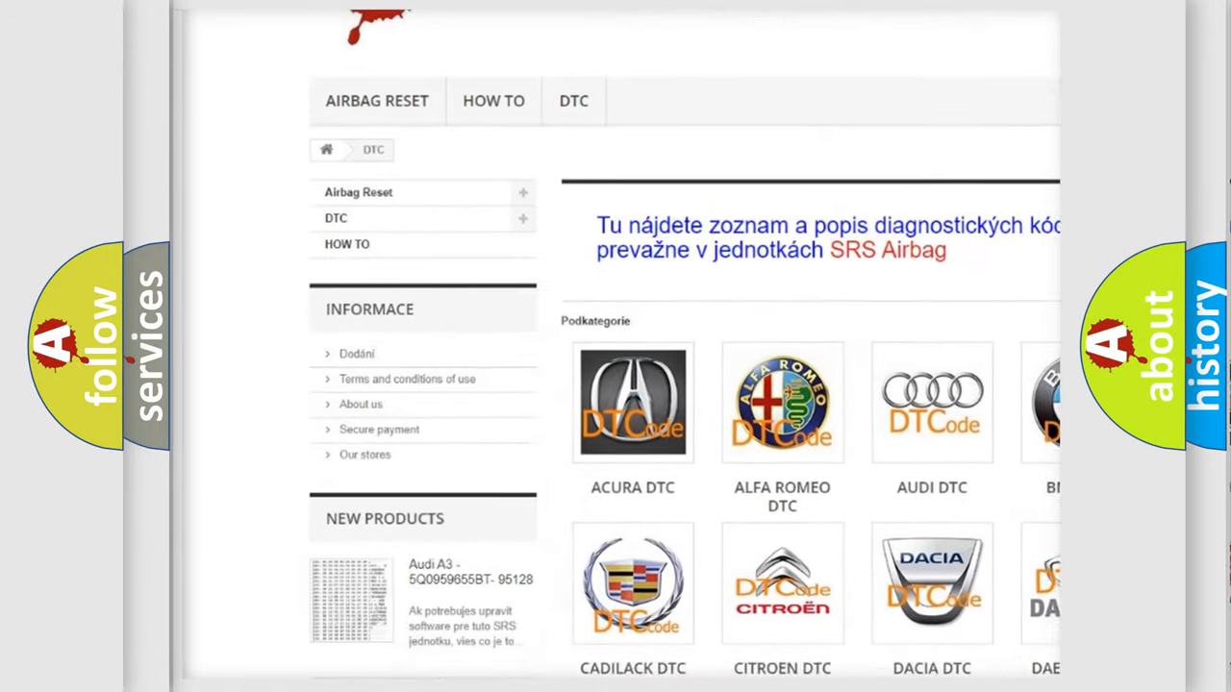
pyautogui.scroll(-3)
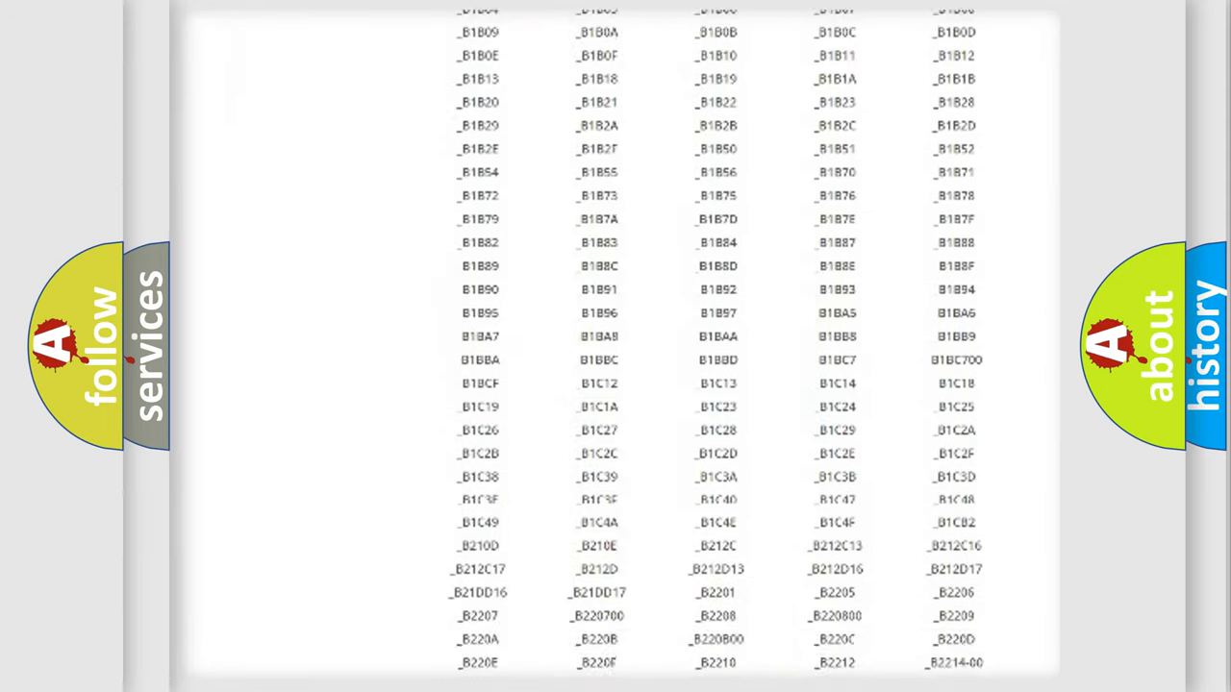
pyautogui.scroll(-3)
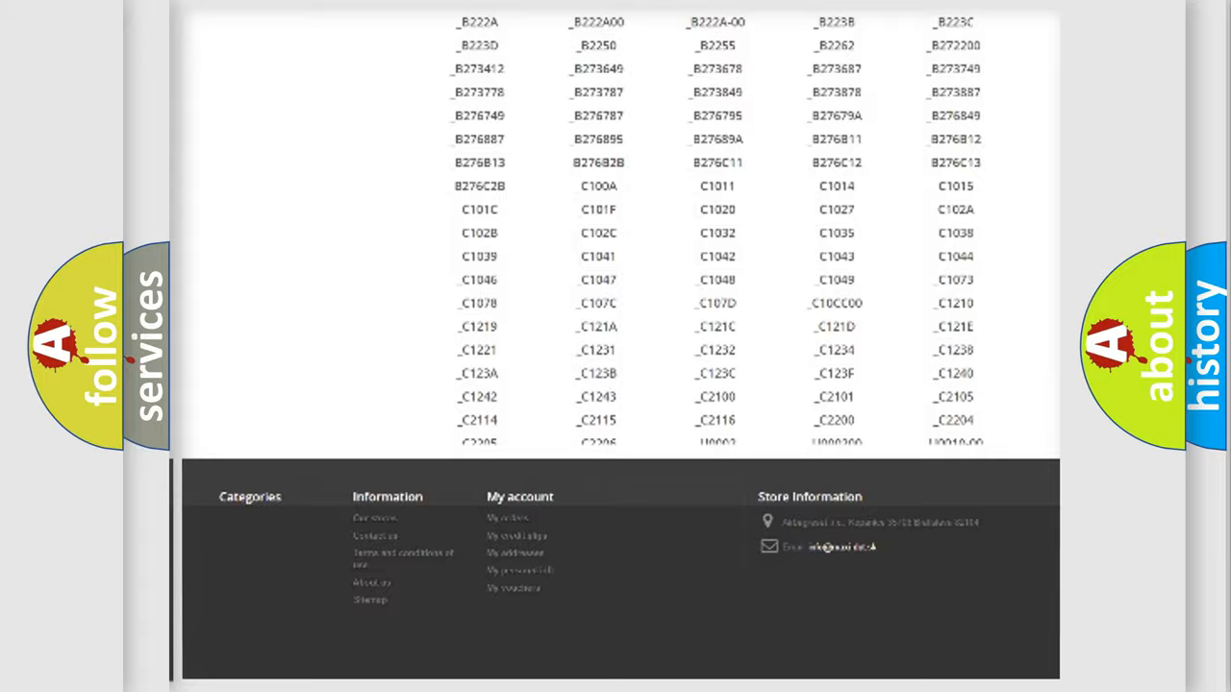